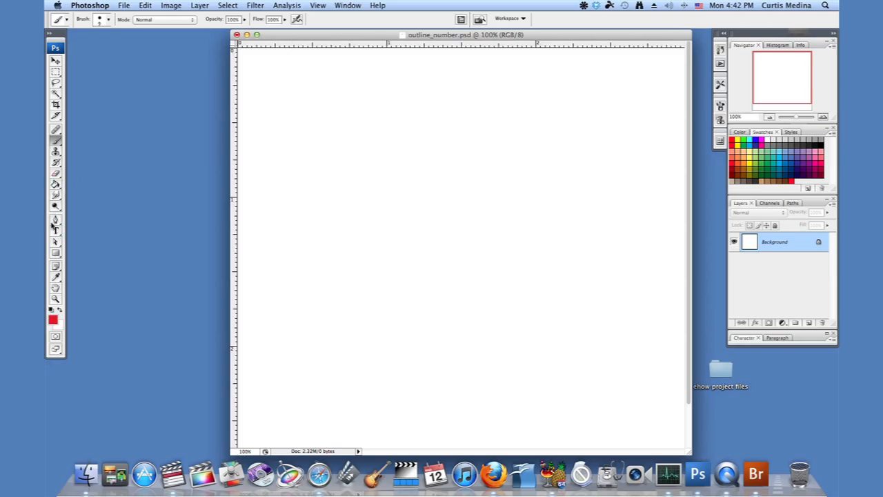
# - Activate the Pen Tool set to draw red-filled shape layers
pyautogui.click(54, 227)
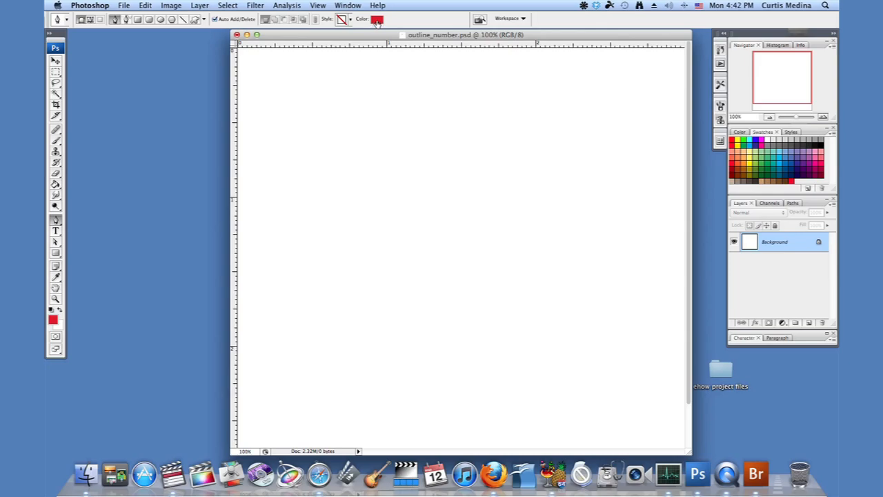
pyautogui.moveTo(405, 265)
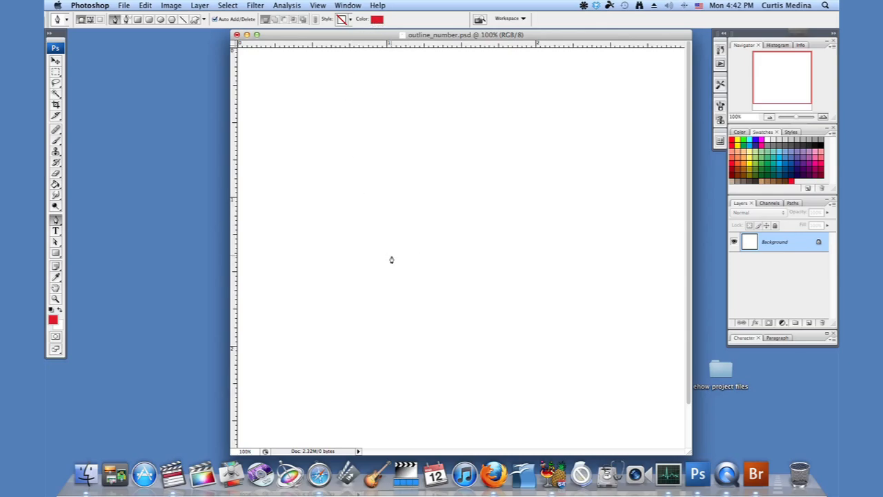
pyautogui.moveTo(406, 249)
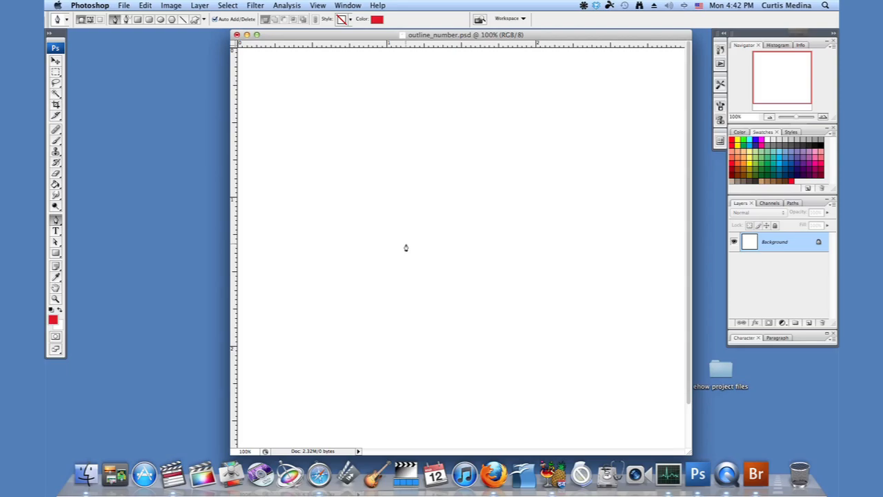
pyautogui.moveTo(386, 255)
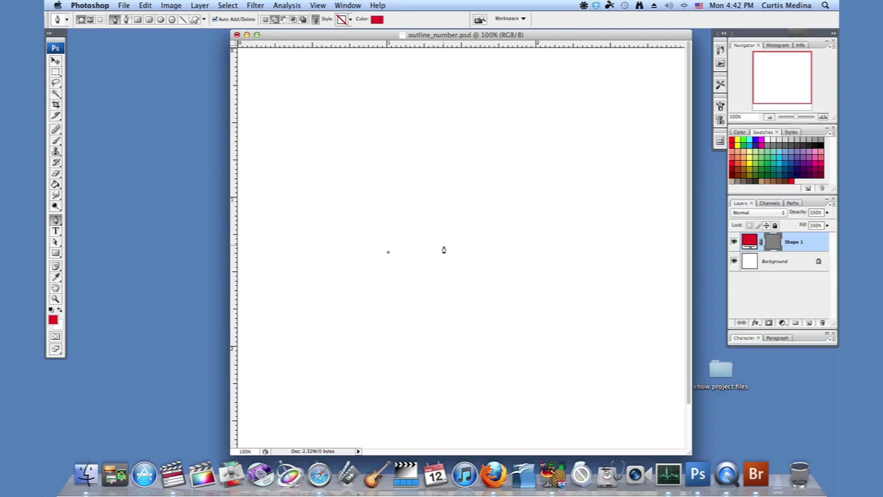
pyautogui.moveTo(389, 256)
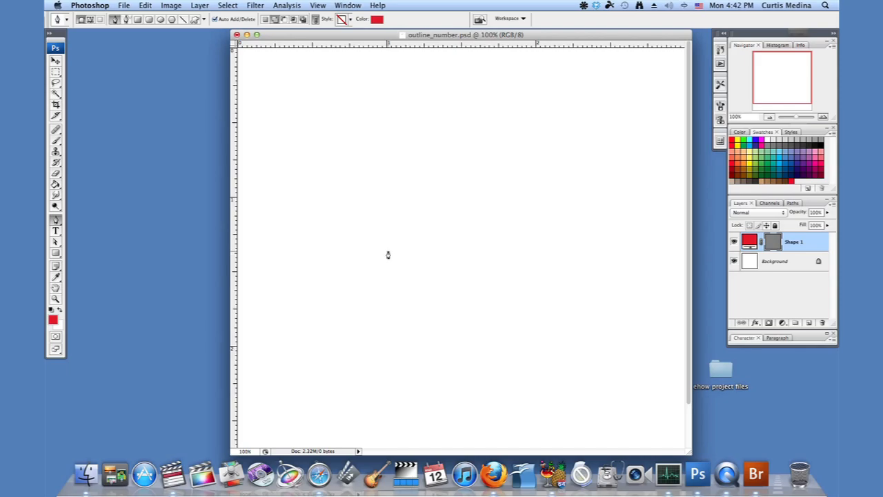
# - Draw a closed red triangle with the pen on a new Shape 1 layer
pyautogui.moveTo(388, 251); pyautogui.dragTo(469, 251)
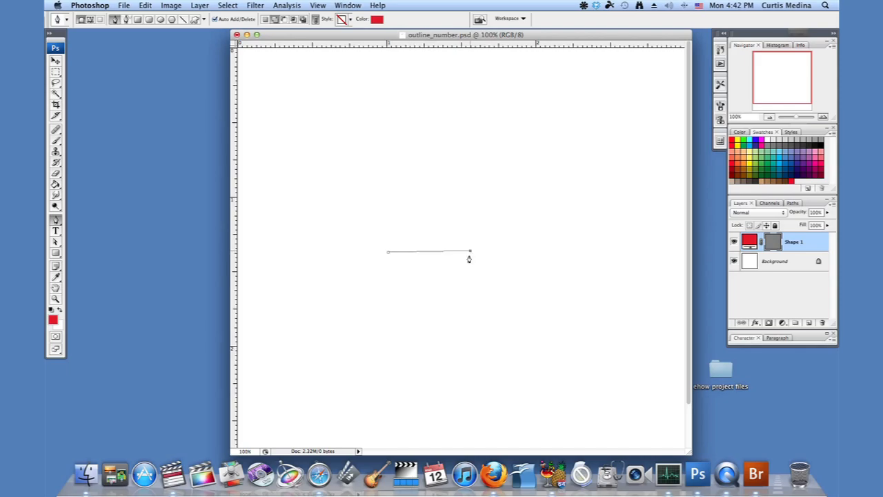
pyautogui.moveTo(471, 254)
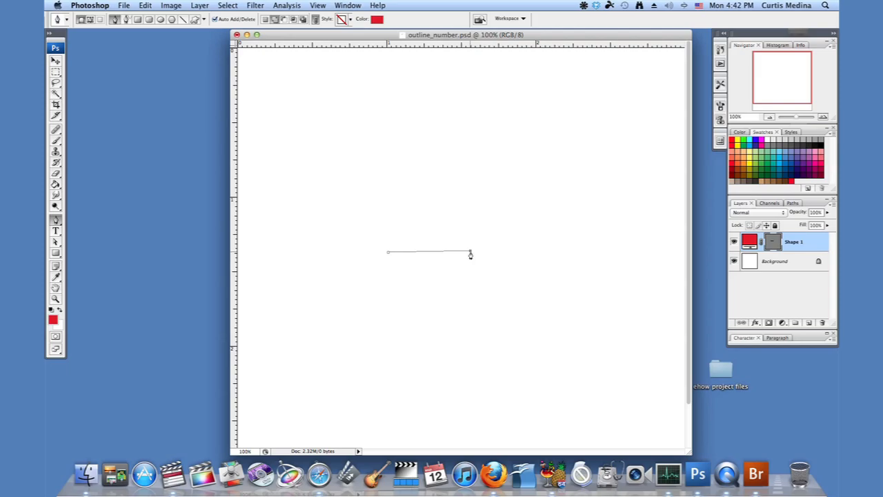
pyautogui.moveTo(436, 168)
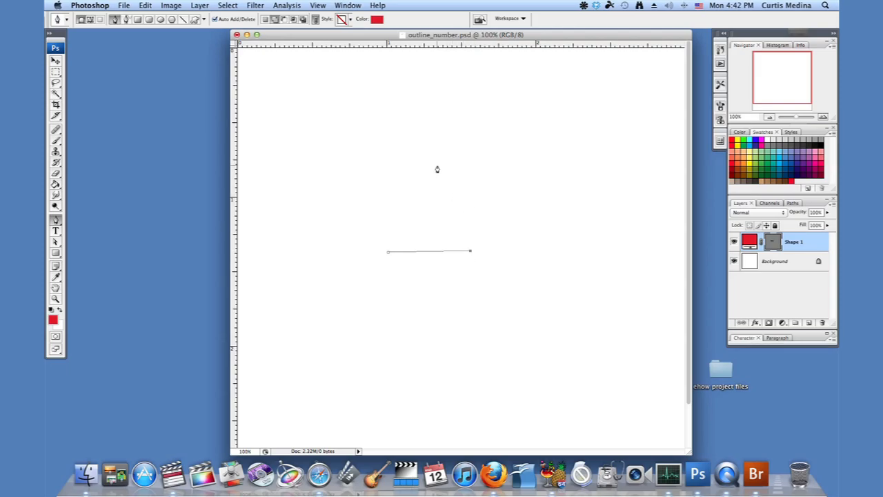
pyautogui.click(428, 169)
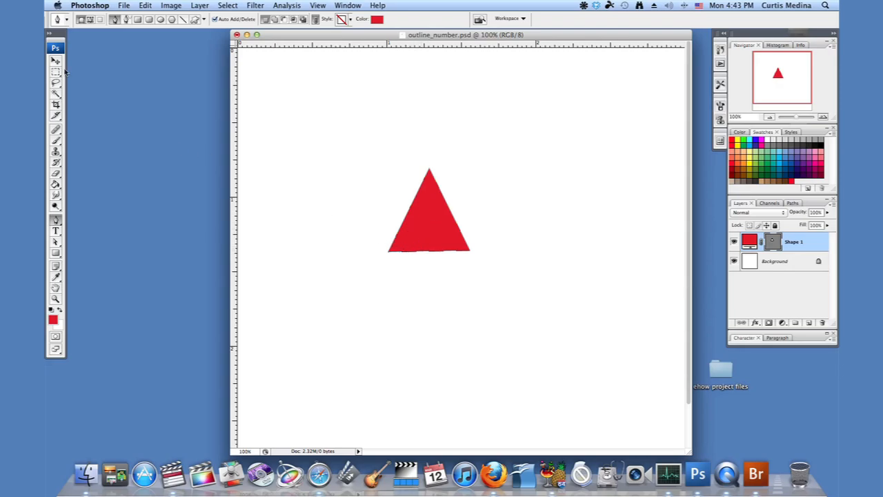
# - Activate the Path Selection Tool for selecting whole paths
pyautogui.click(55, 243)
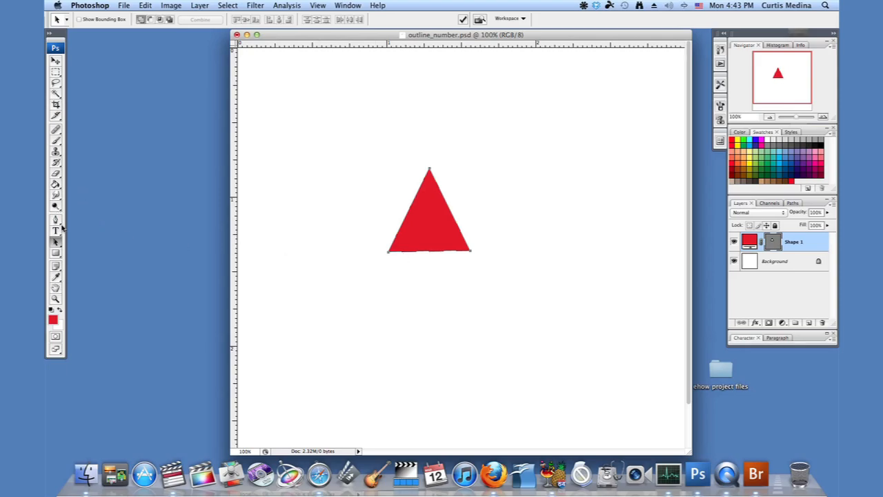
# - Return to the Pen Tool, leaving the red triangle unchanged
pyautogui.click(55, 221)
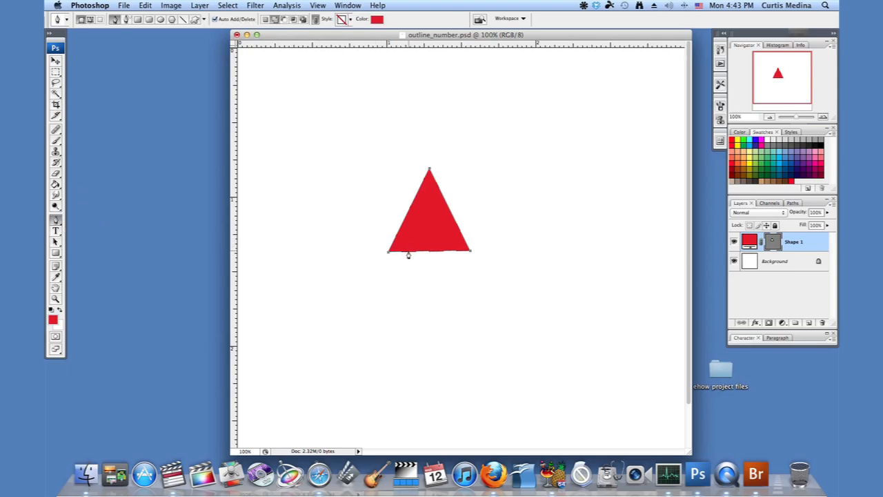
pyautogui.moveTo(428, 257)
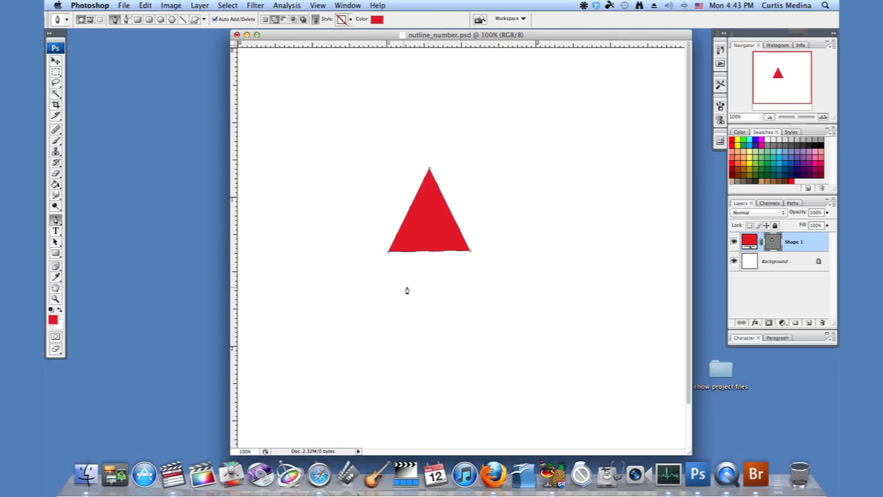
pyautogui.moveTo(454, 309)
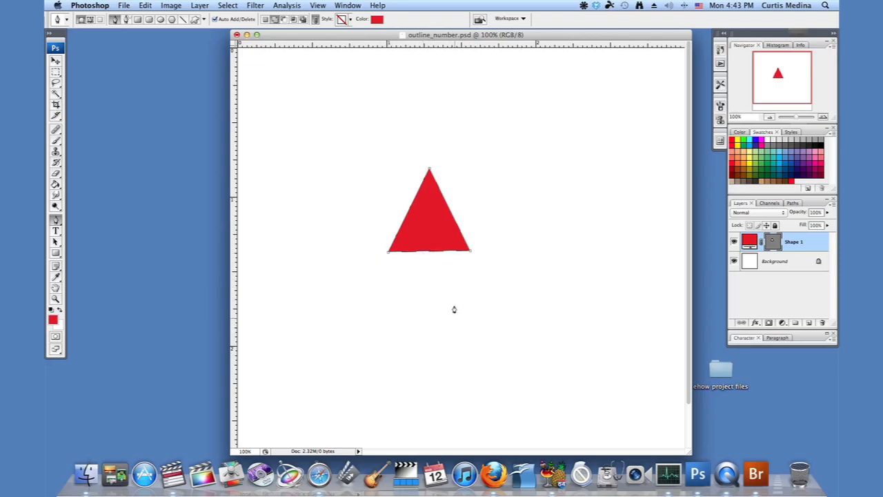
pyautogui.moveTo(541, 294)
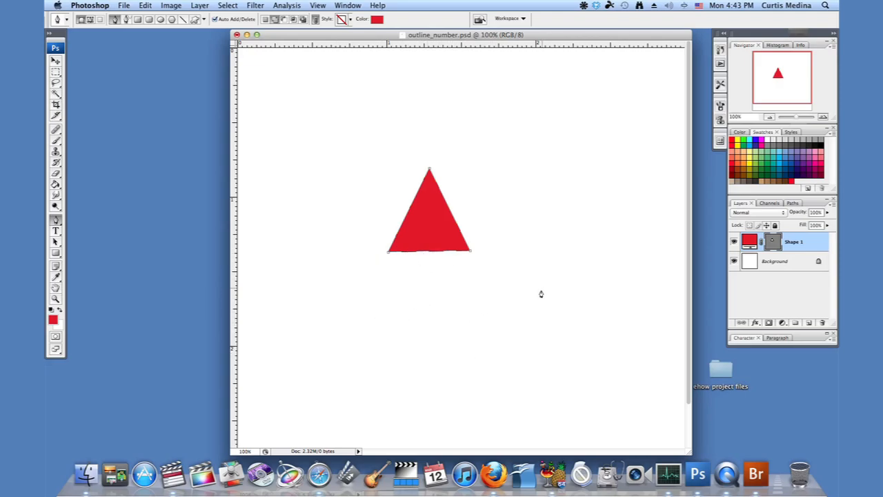
pyautogui.moveTo(488, 286)
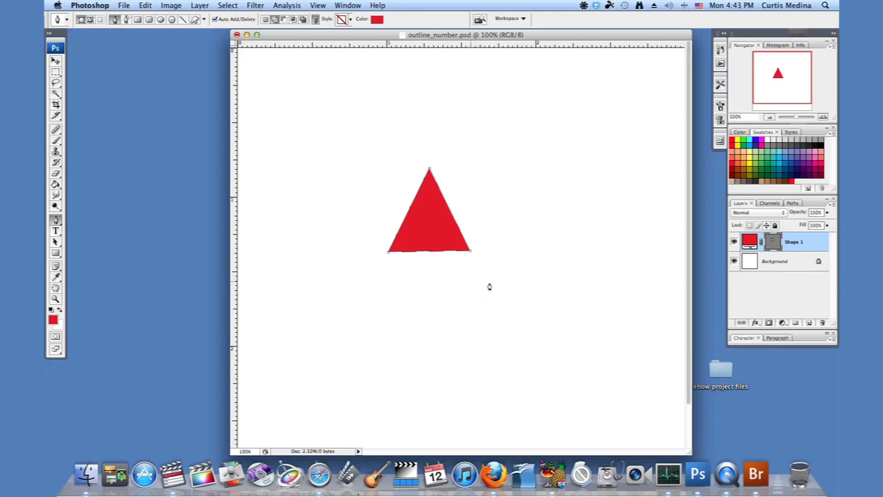
pyautogui.moveTo(544, 273)
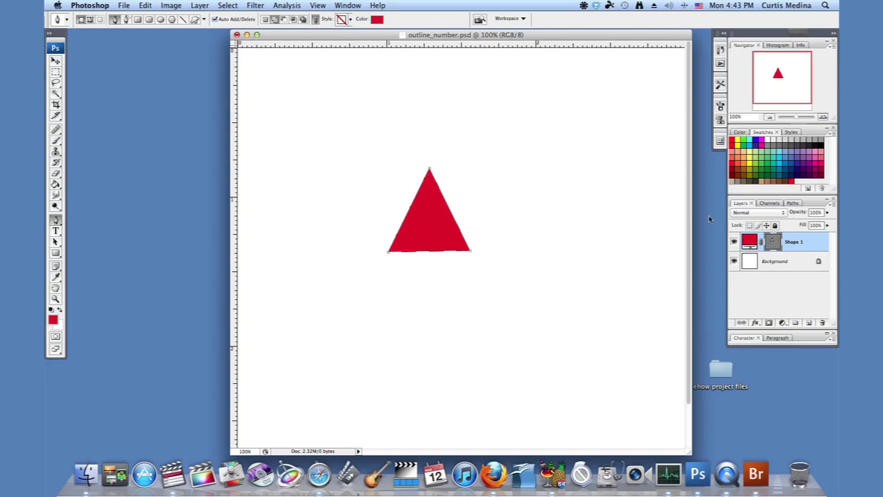
pyautogui.moveTo(107, 251)
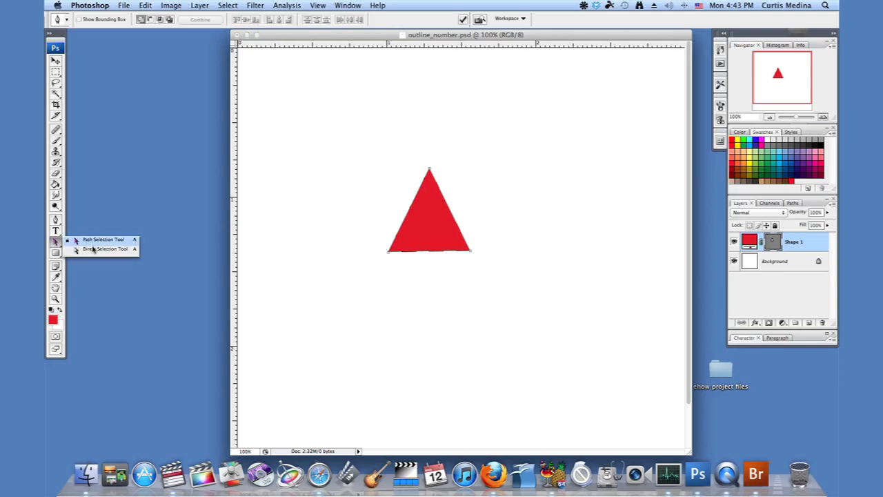
pyautogui.moveTo(105, 250)
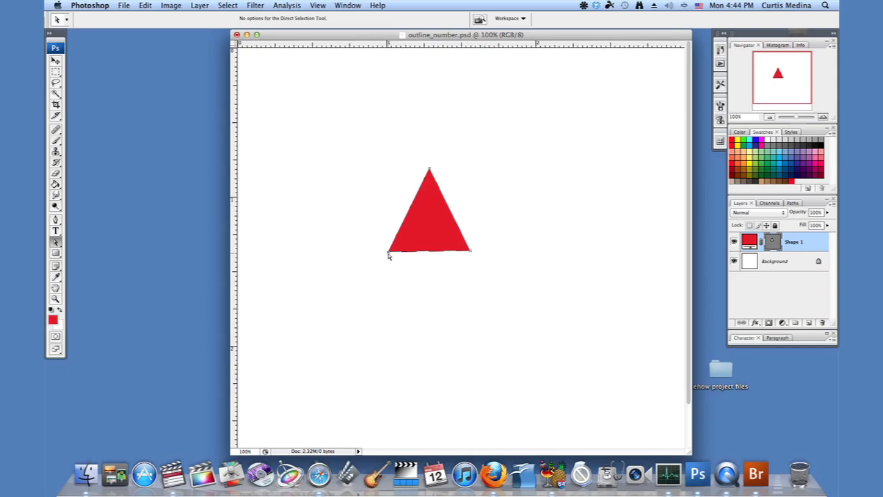
# - Drag the triangle's three anchor points apart into a wider, skewed scalene triangle
pyautogui.moveTo(389, 254); pyautogui.dragTo(328, 254)
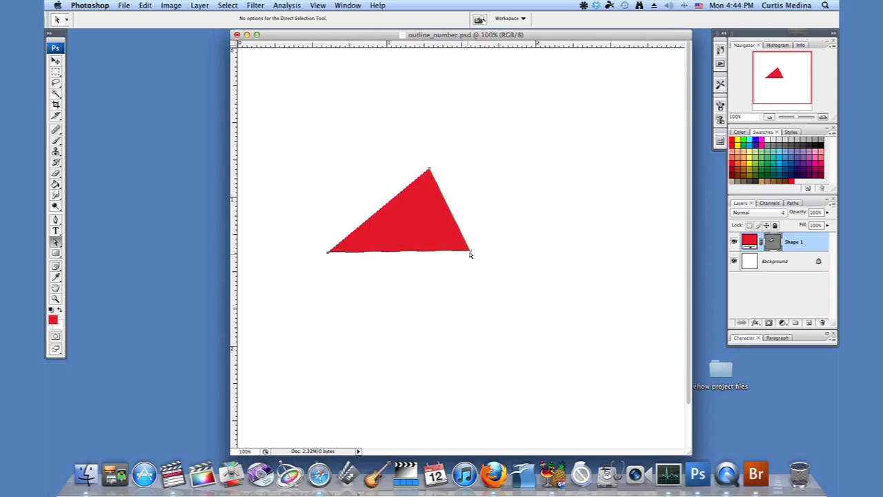
pyautogui.moveTo(471, 254); pyautogui.dragTo(533, 274)
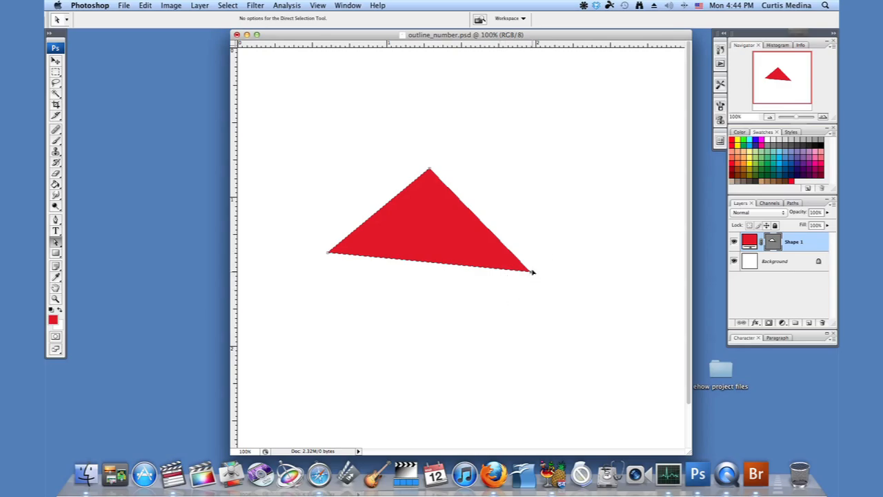
pyautogui.moveTo(531, 273); pyautogui.dragTo(531, 237)
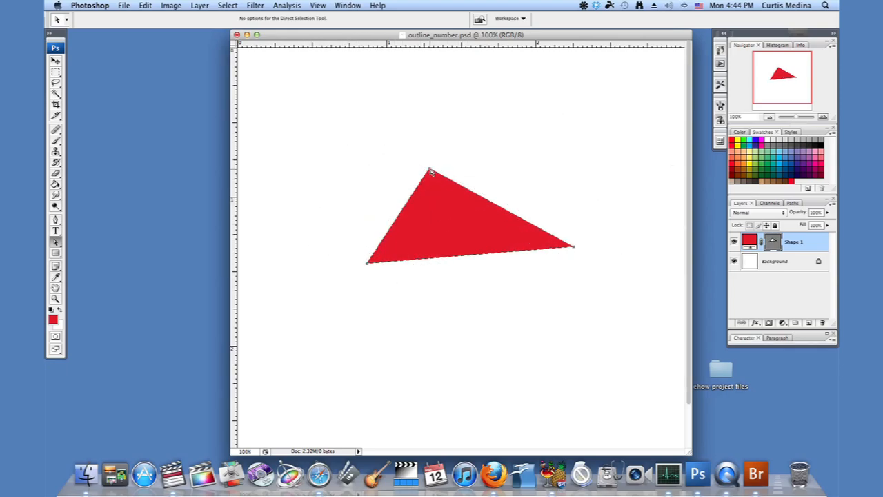
pyautogui.moveTo(431, 171); pyautogui.dragTo(468, 182)
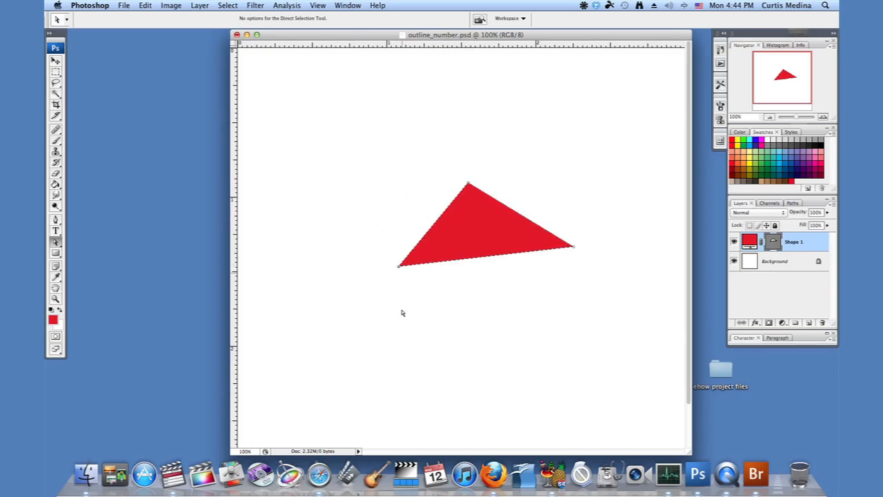
pyautogui.moveTo(573, 249)
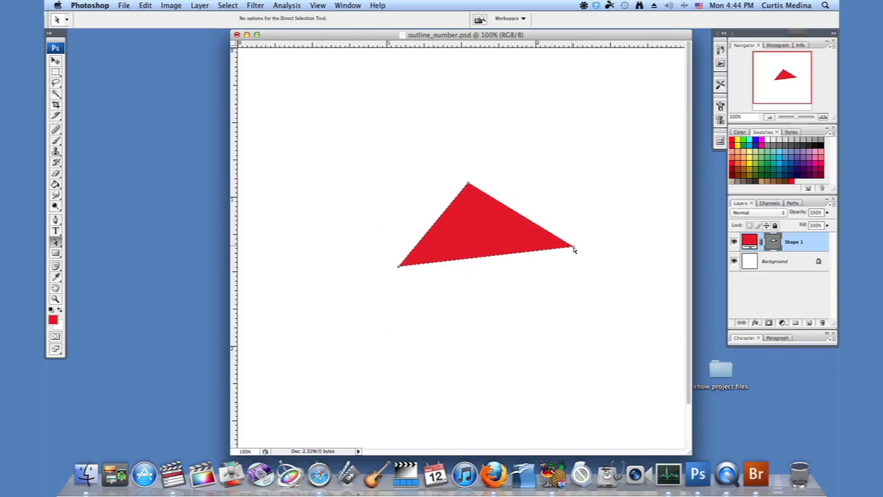